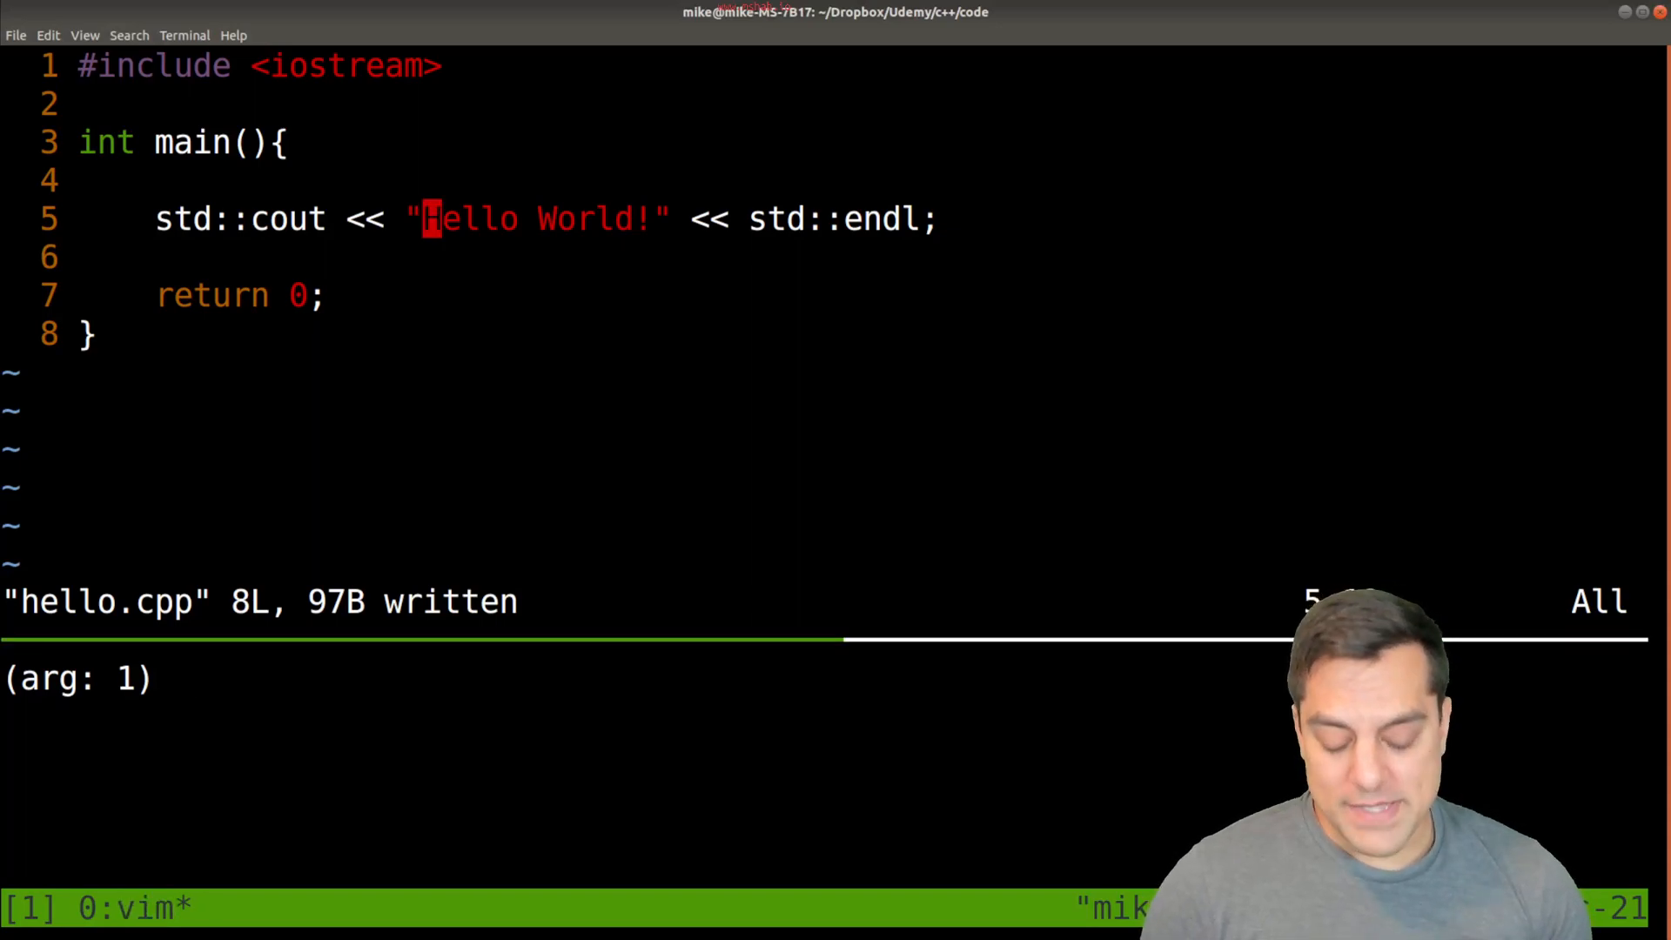
- Remove the greeting's opening quote and compile with g++ -std=c++17 hello.cpp -o prog
{"action": "key", "text": "x"}
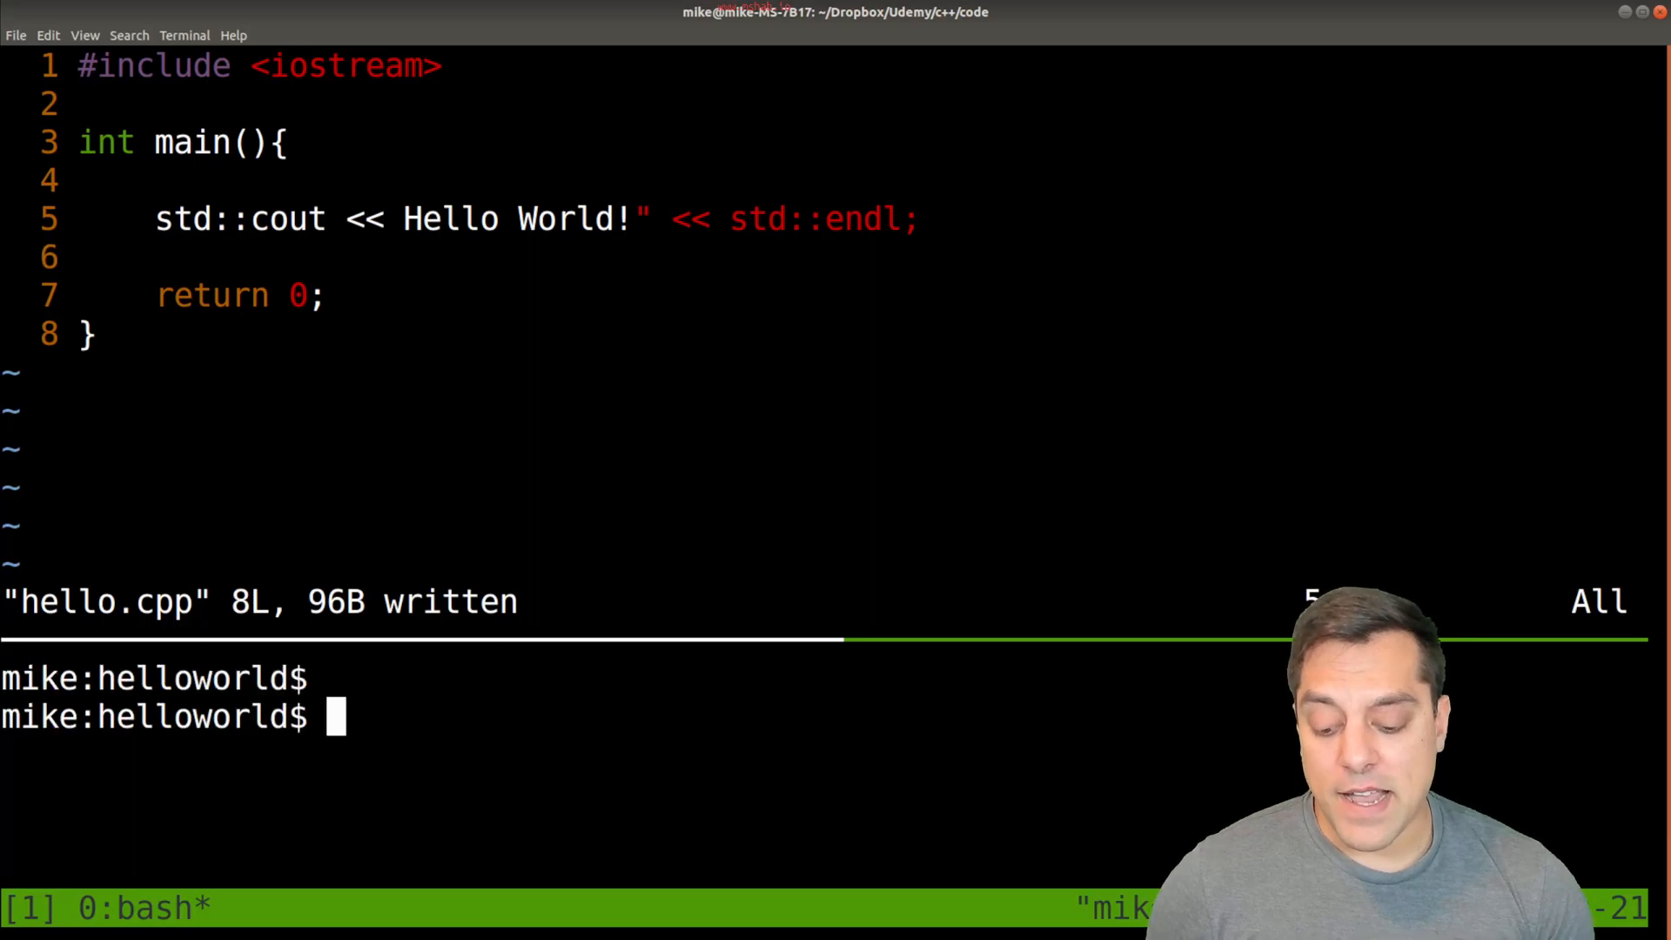
{"action": "type", "text": "g++ -std=c++17 hello.cpp -o prog"}
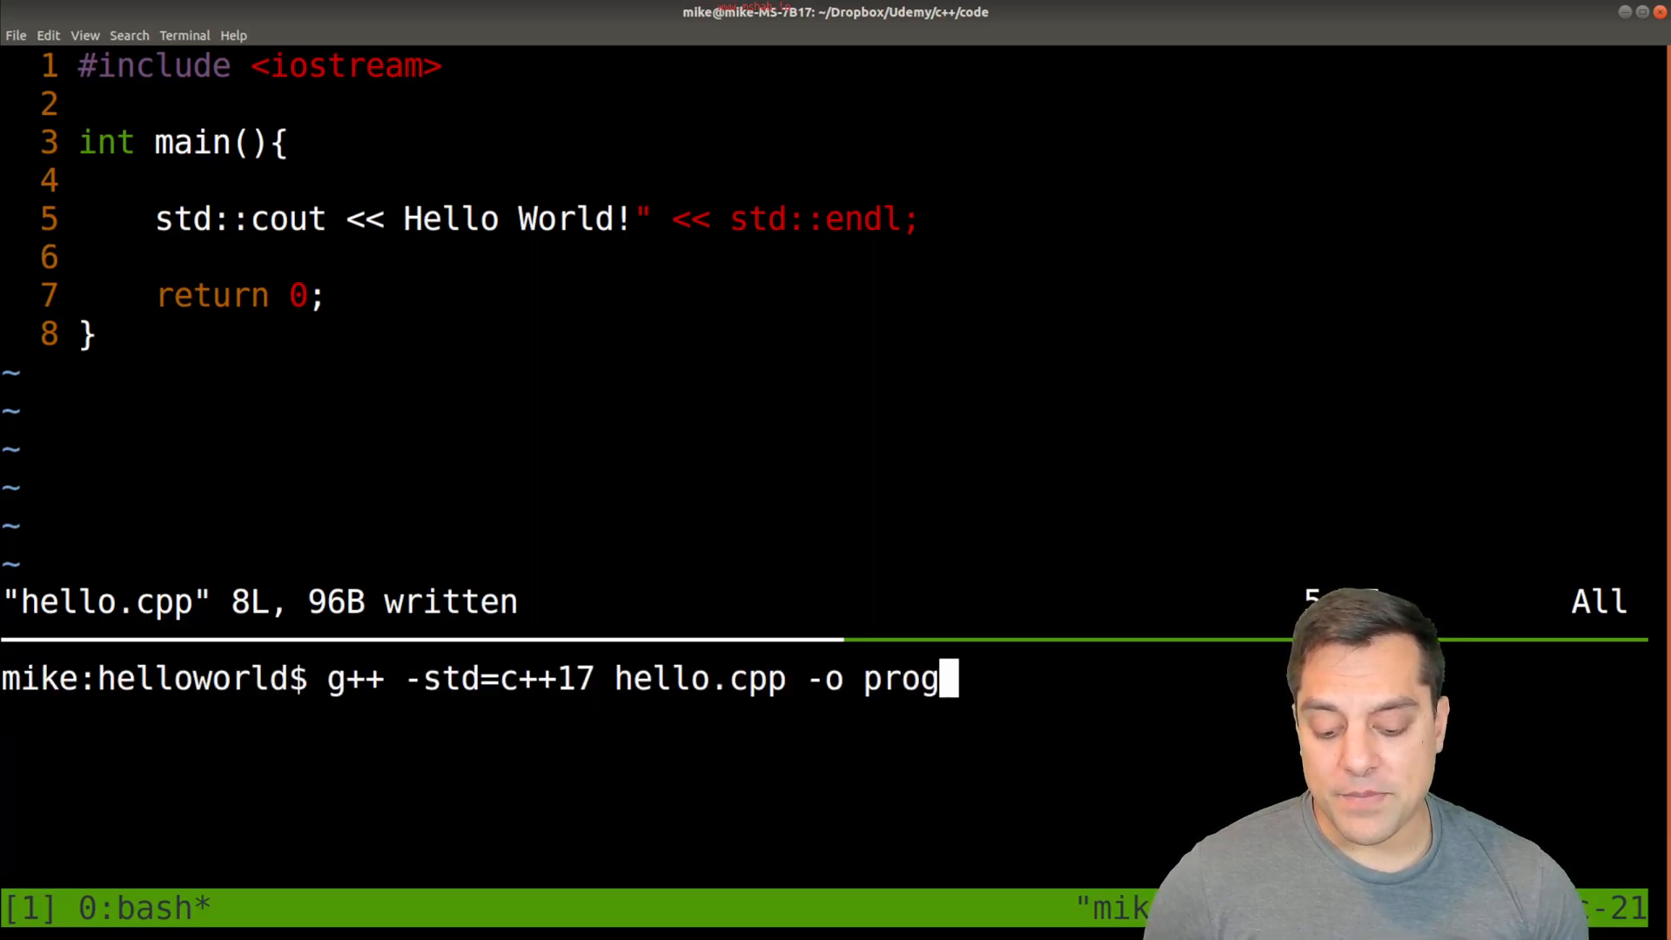
{"action": "key", "text": "Return"}
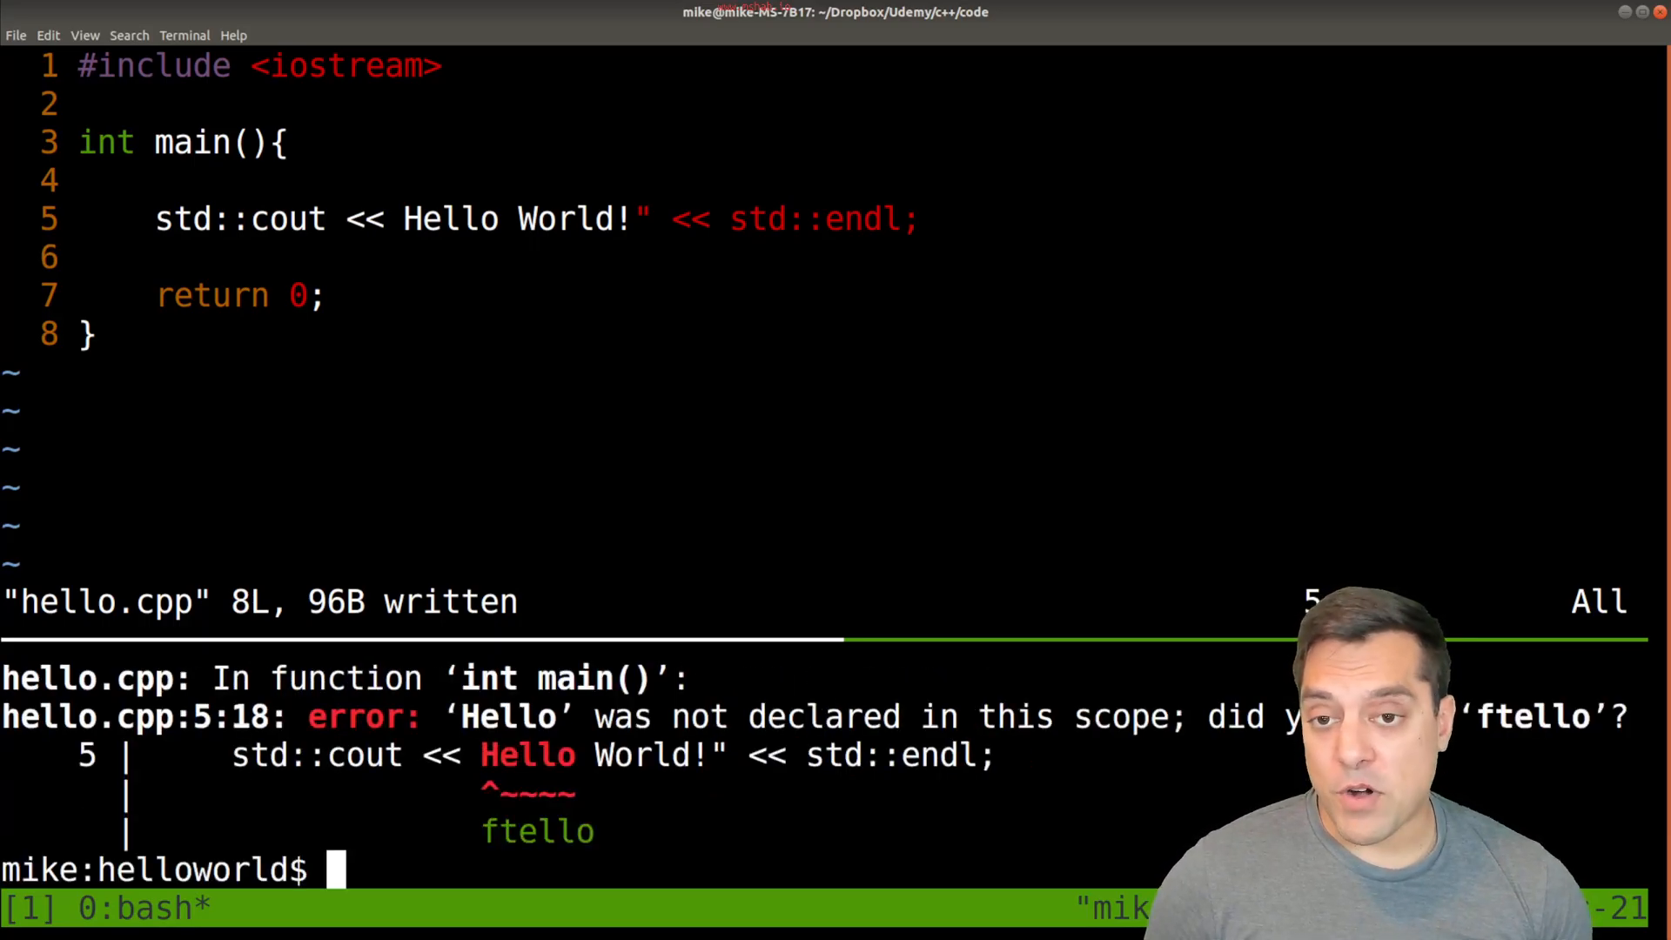
- Return to the Vim pane after viewing the full g++ error output
{"action": "key", "text": "Return"}
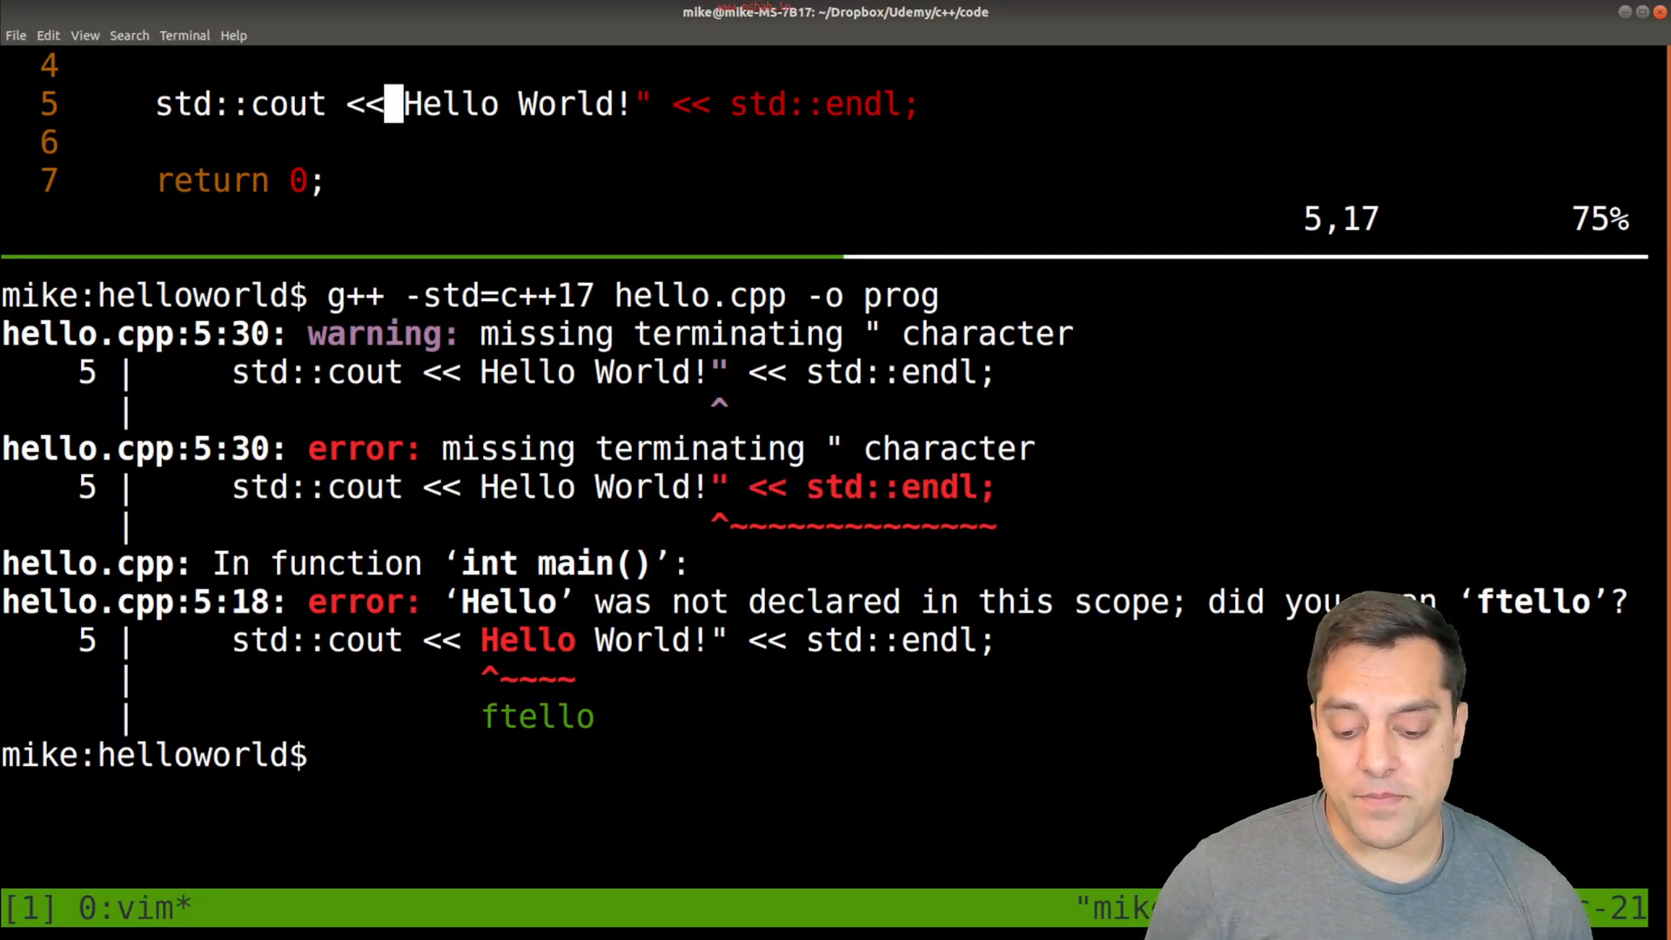
- Restore the opening quote, recompile, and run ./prog to print Hello World!
{"action": "type", "text": "\""}
{"action": "left_click", "coordinate": [823, 756]}
{"action": "type", "text": "cd helloworld/"}
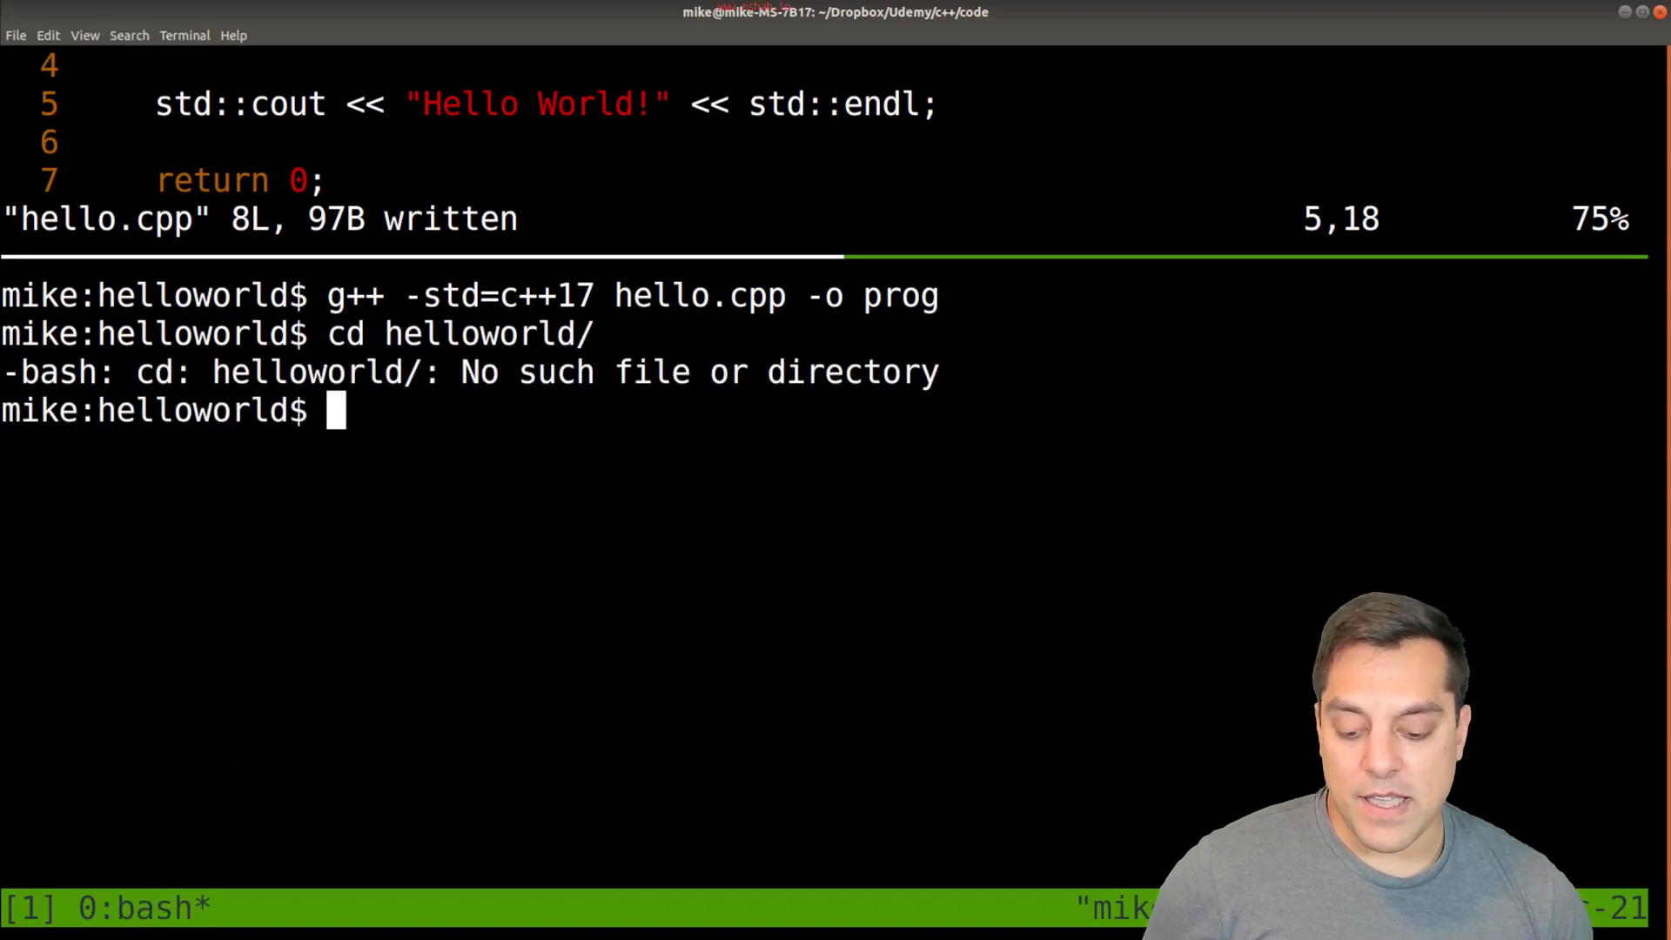
{"action": "type", "text": "./p"}
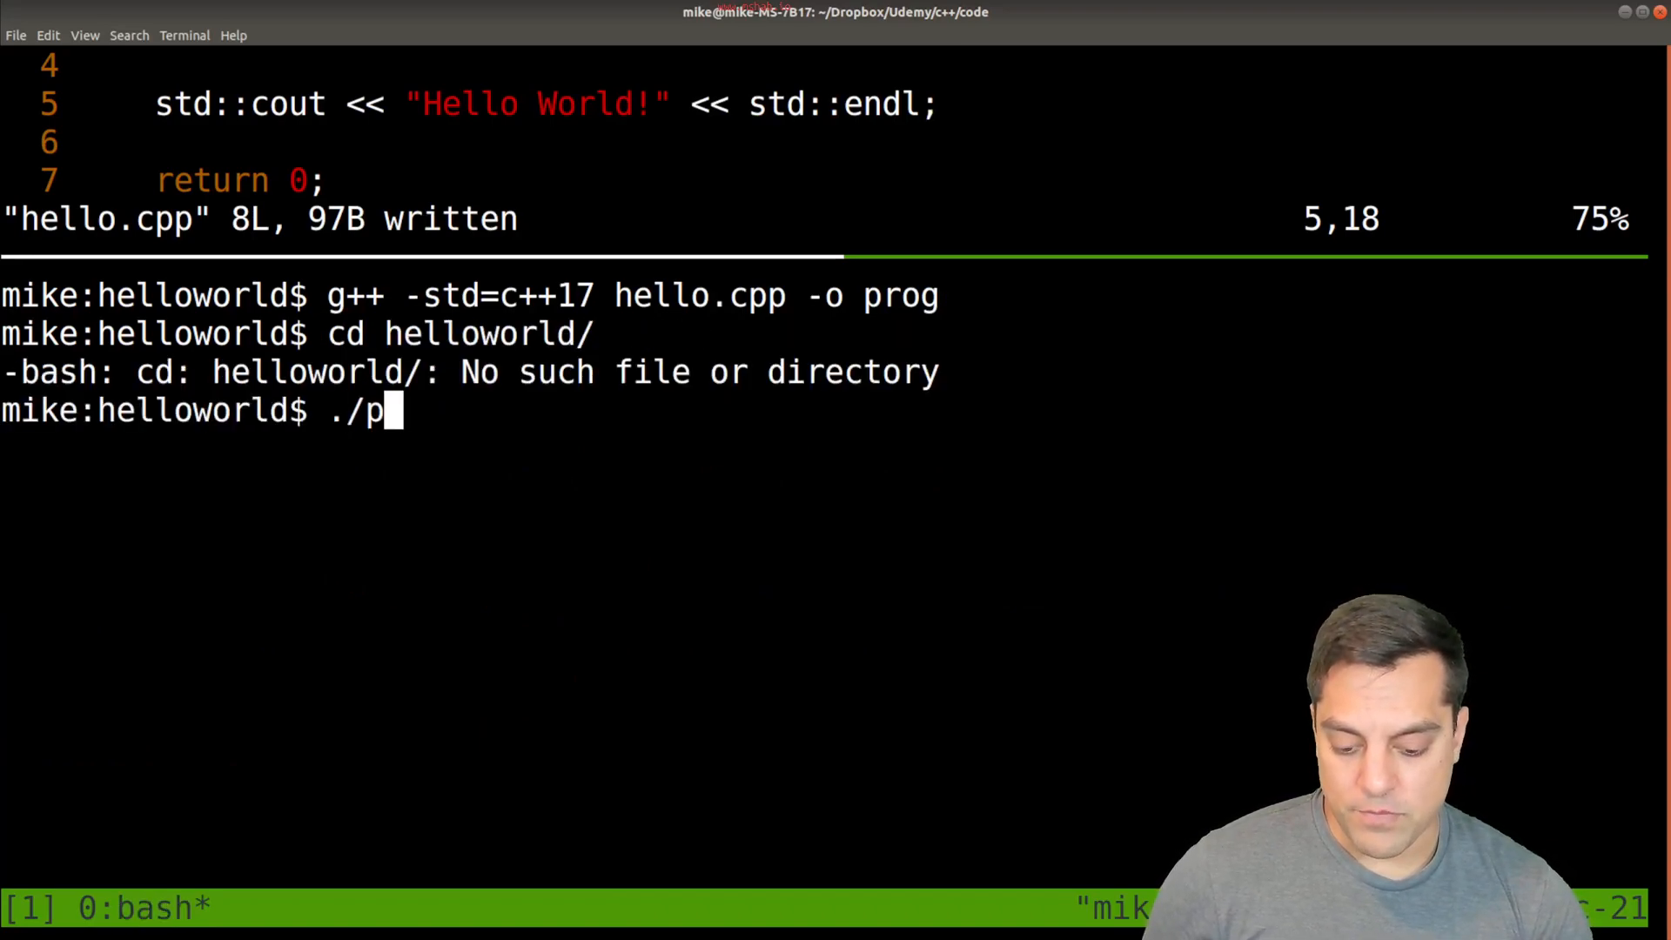
{"action": "key", "text": "Return"}
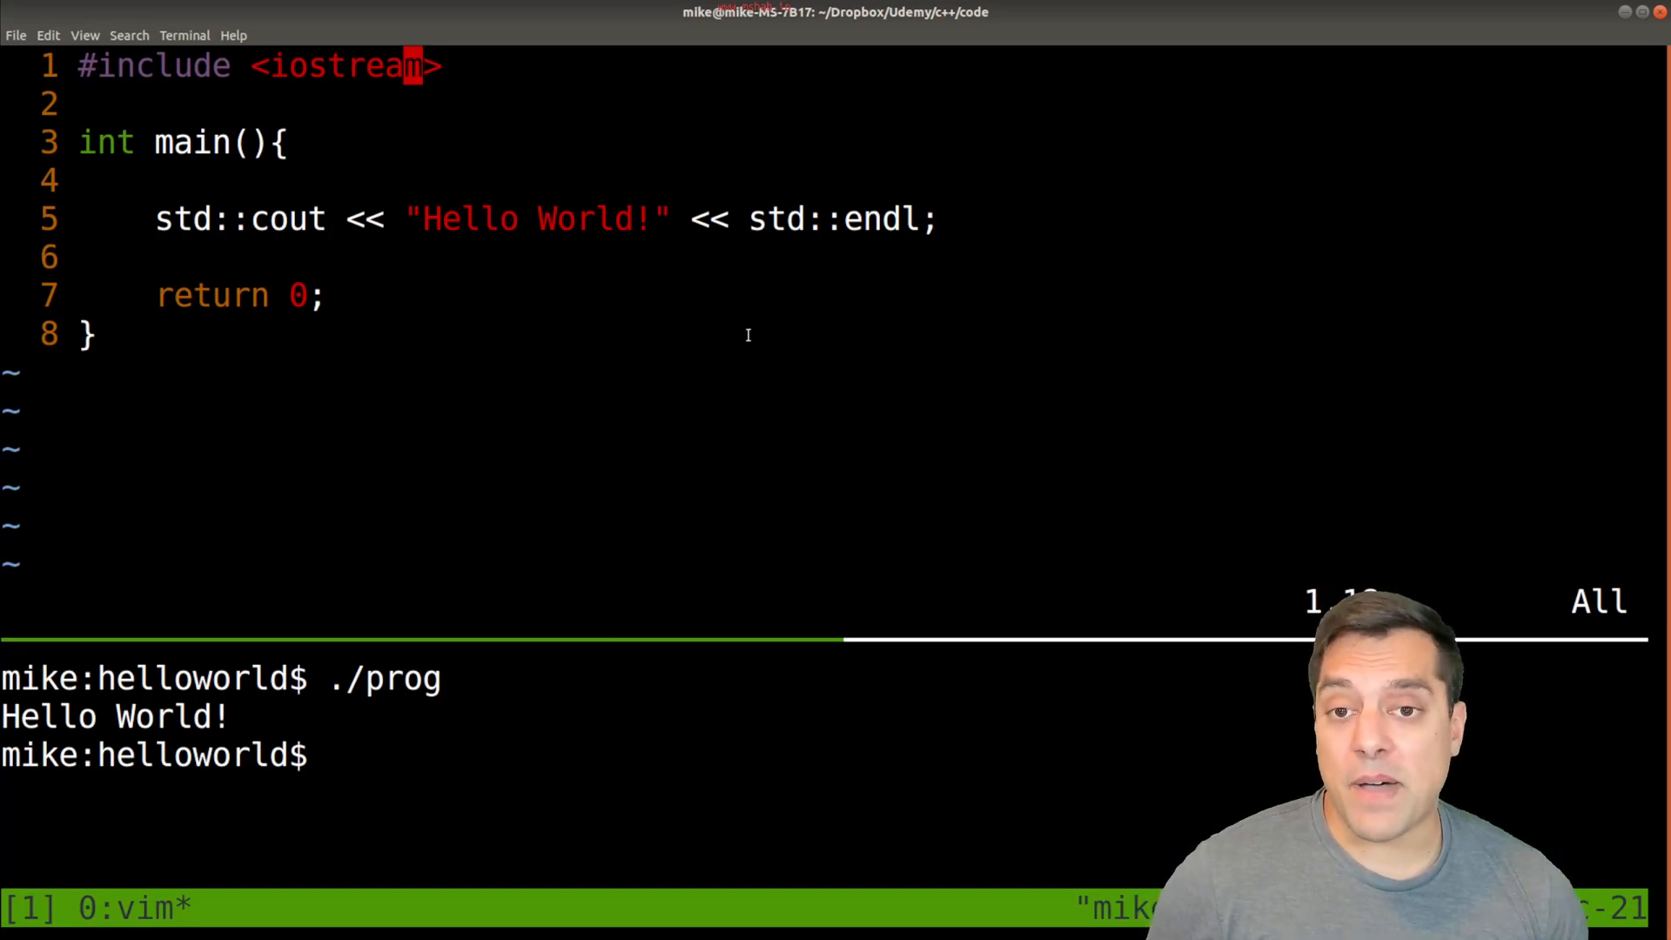
- From helloworld/, compile hello.cpp with -Werror so the broken-quote warnings fail as errors
{"action": "type", "text": "cd helloworld/"}
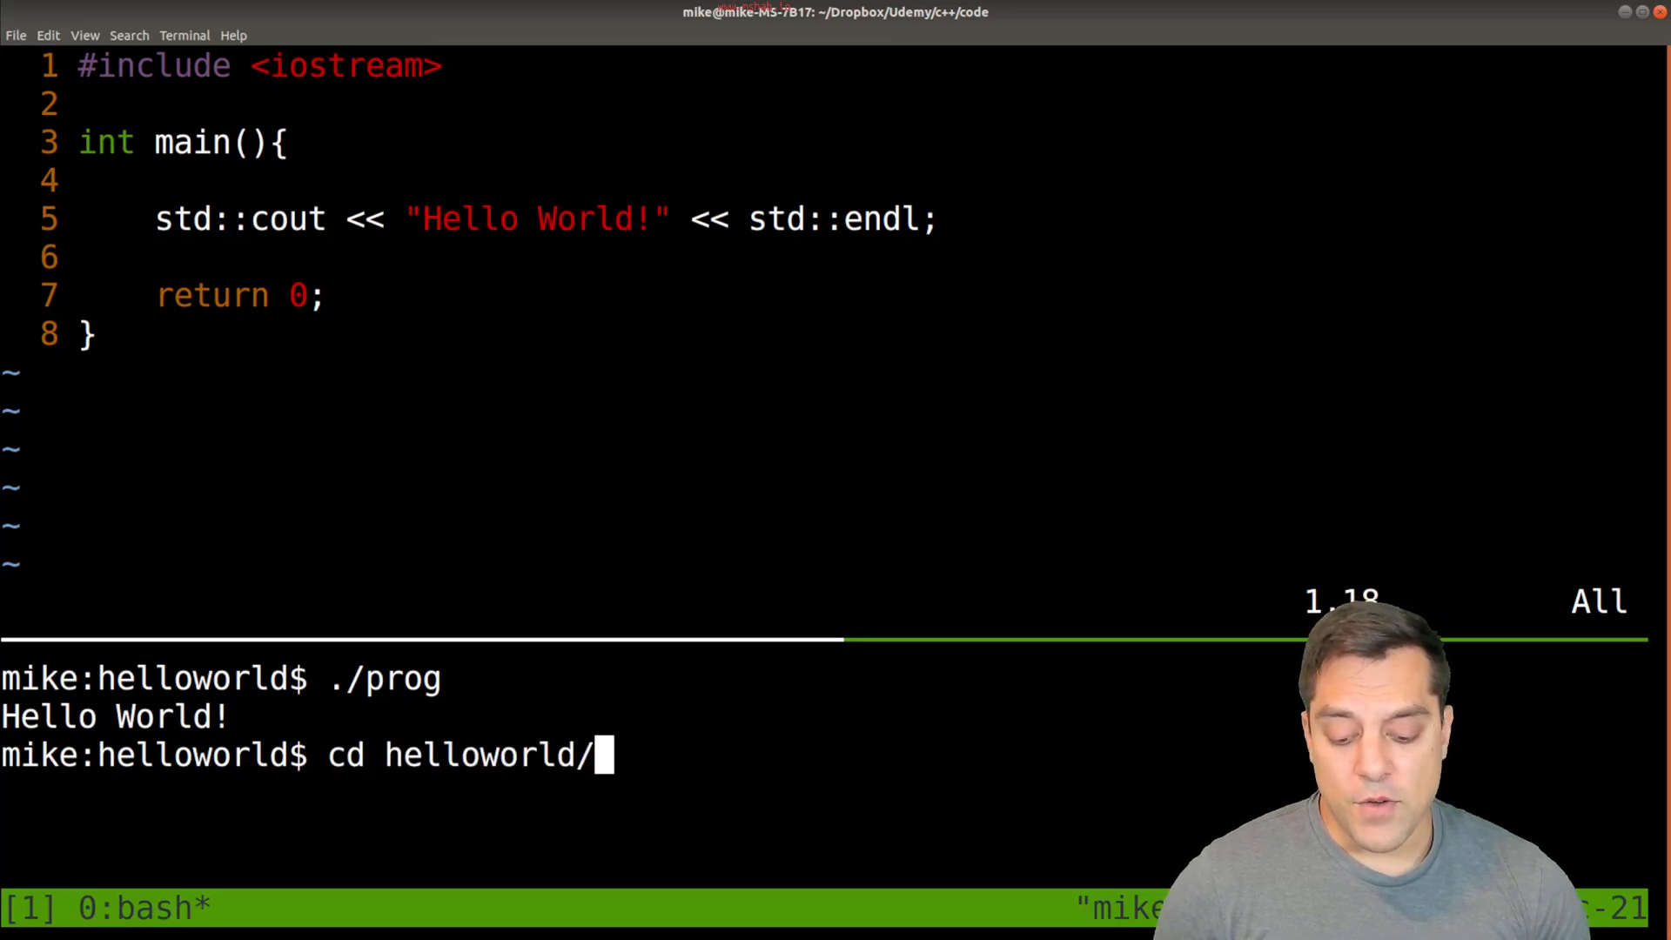
{"action": "type", "text": "g++ -std=c++17 hello.cpp -o prog"}
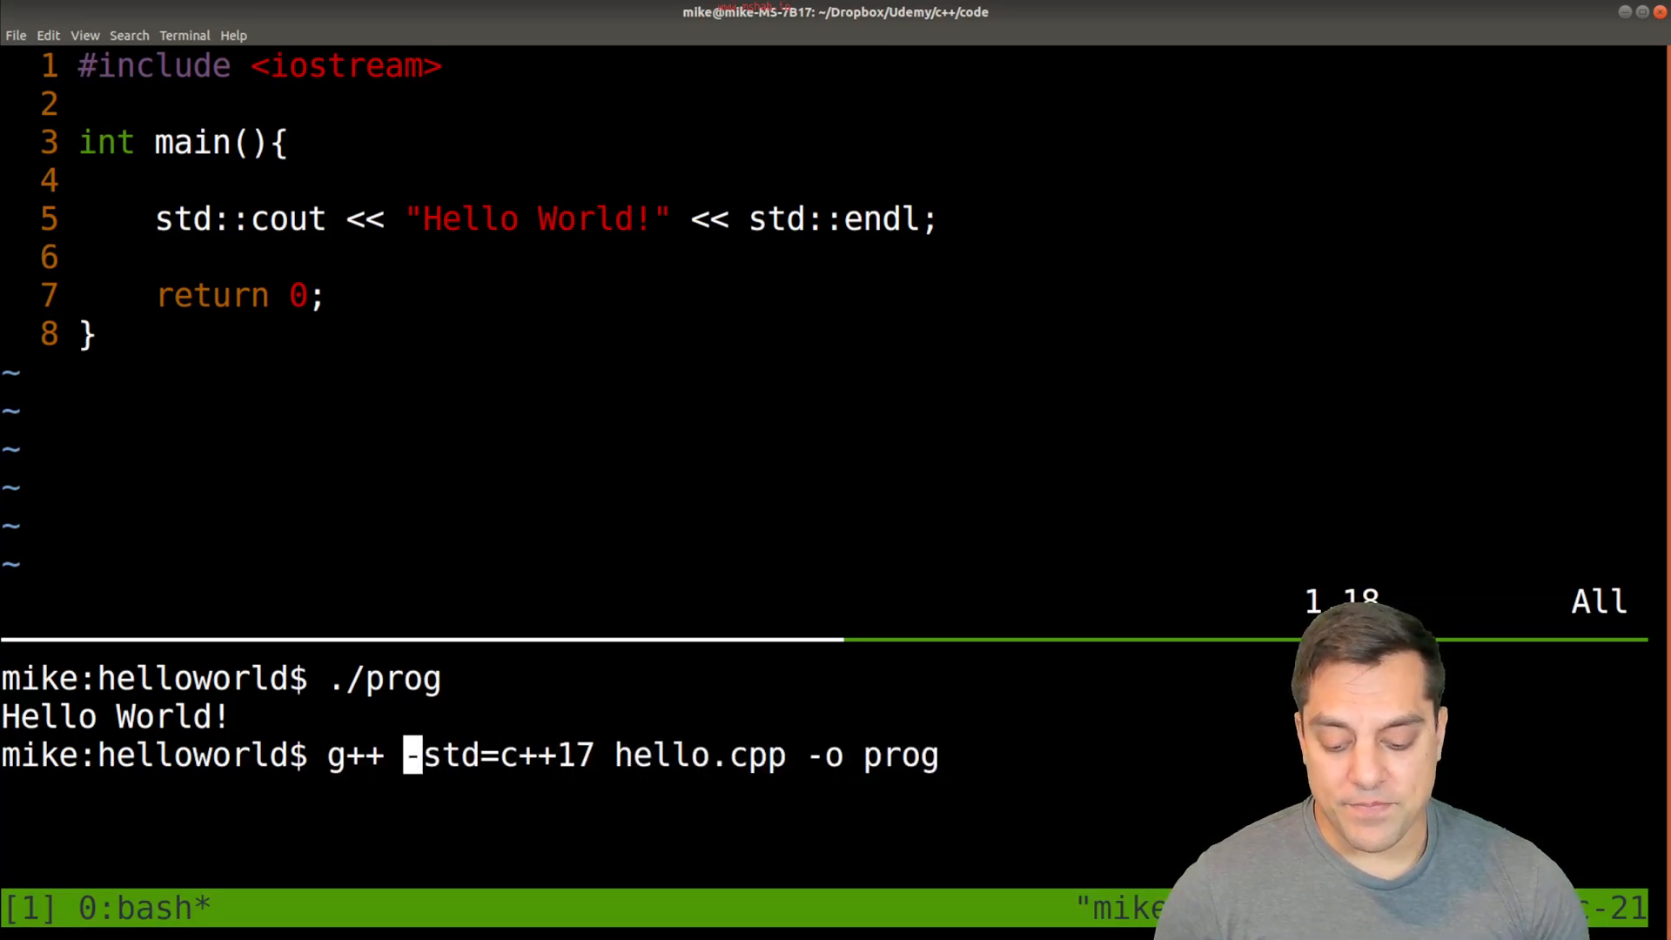
{"action": "type", "text": "-Werr"}
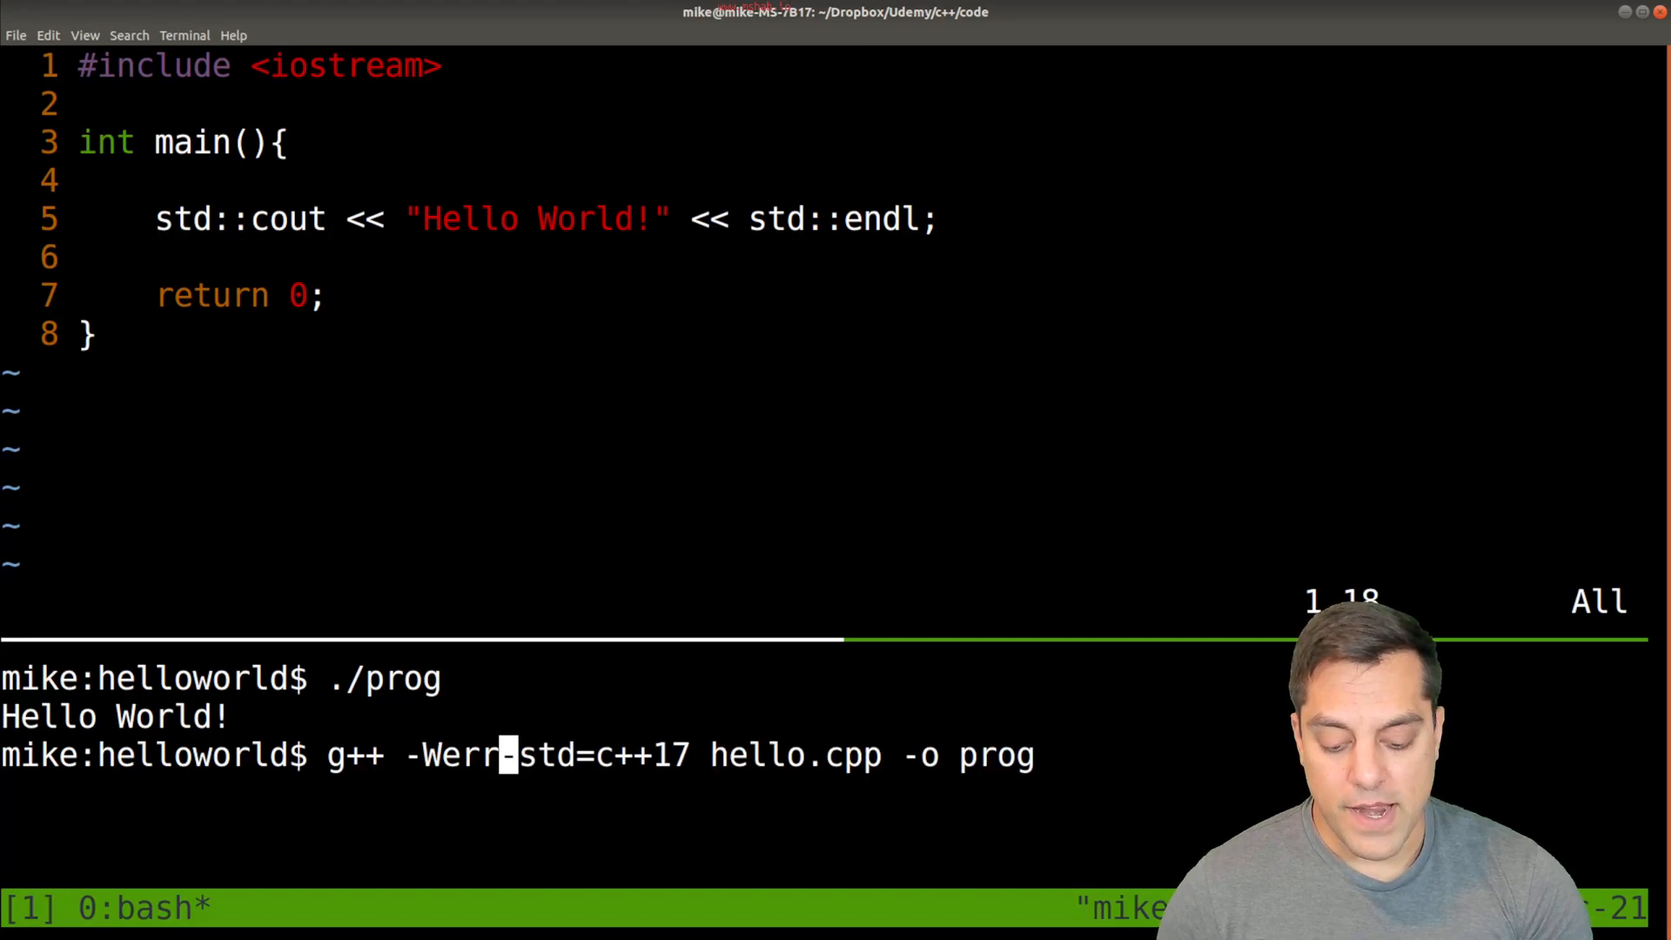
{"action": "type", "text": "or"}
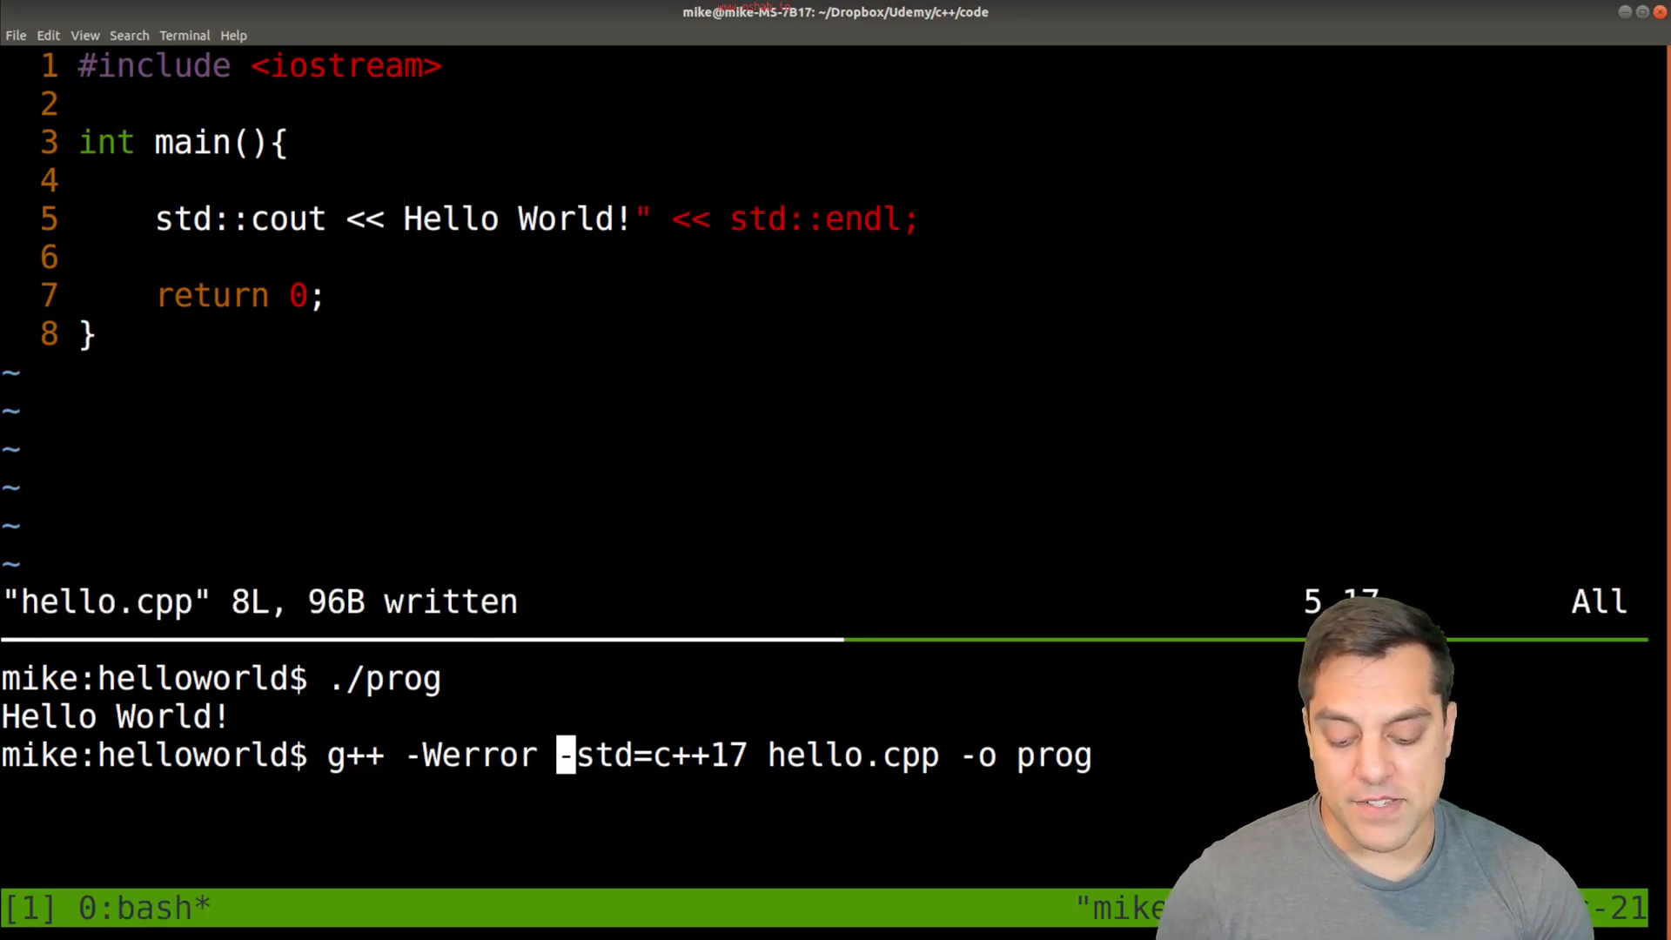
{"action": "key", "text": "Return"}
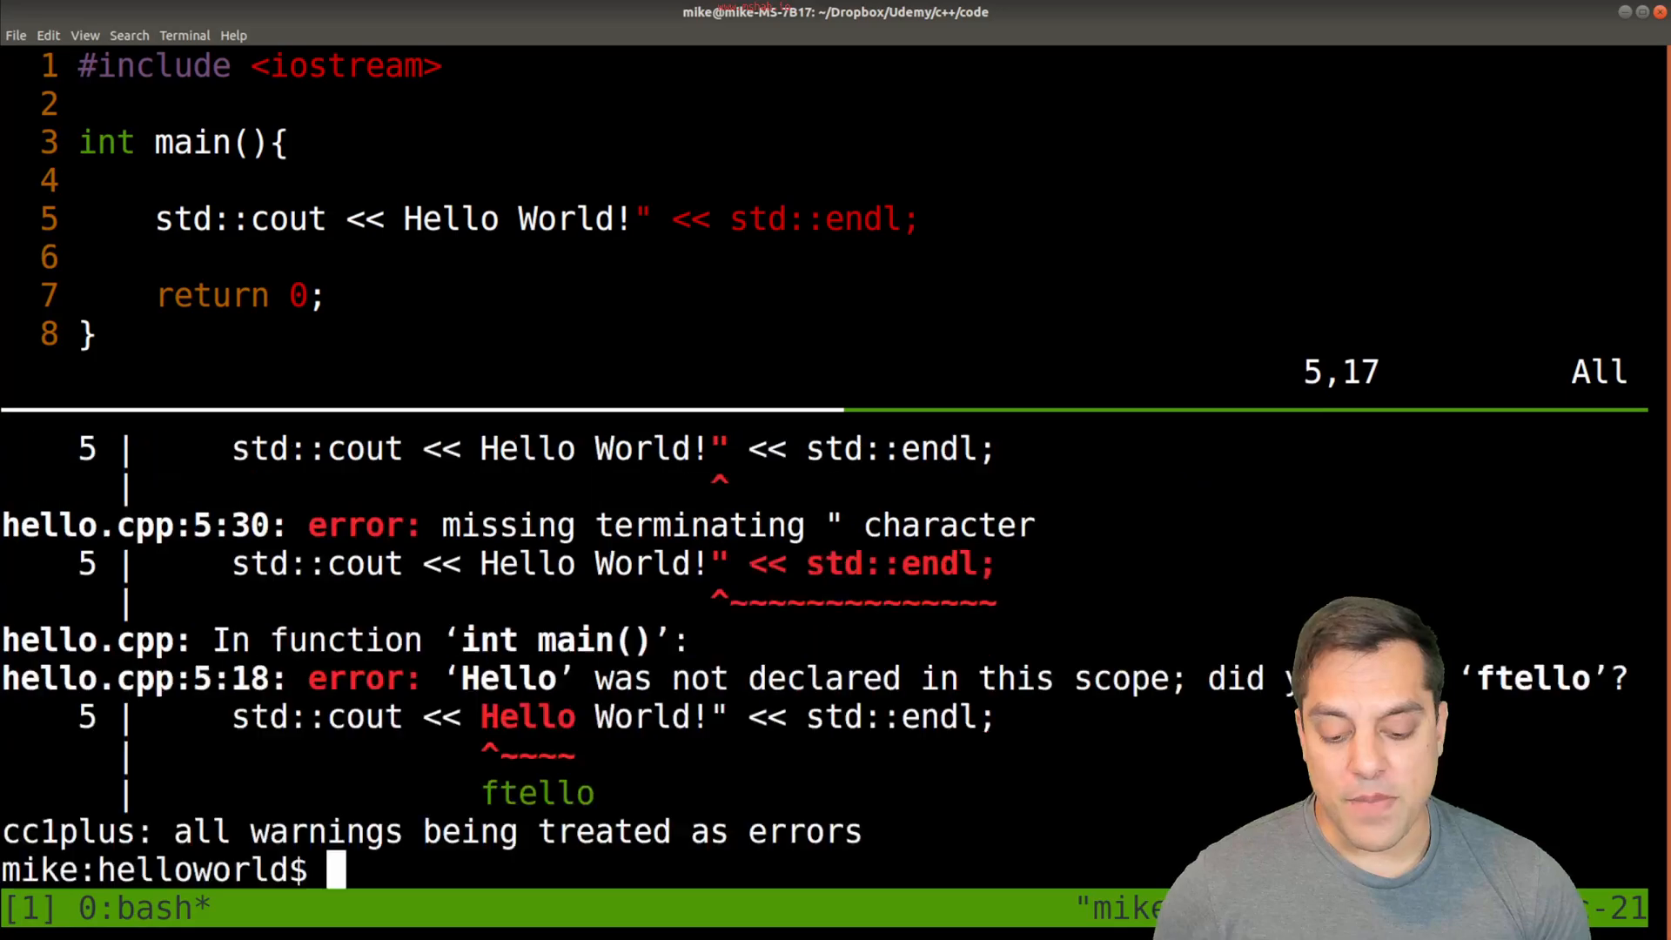